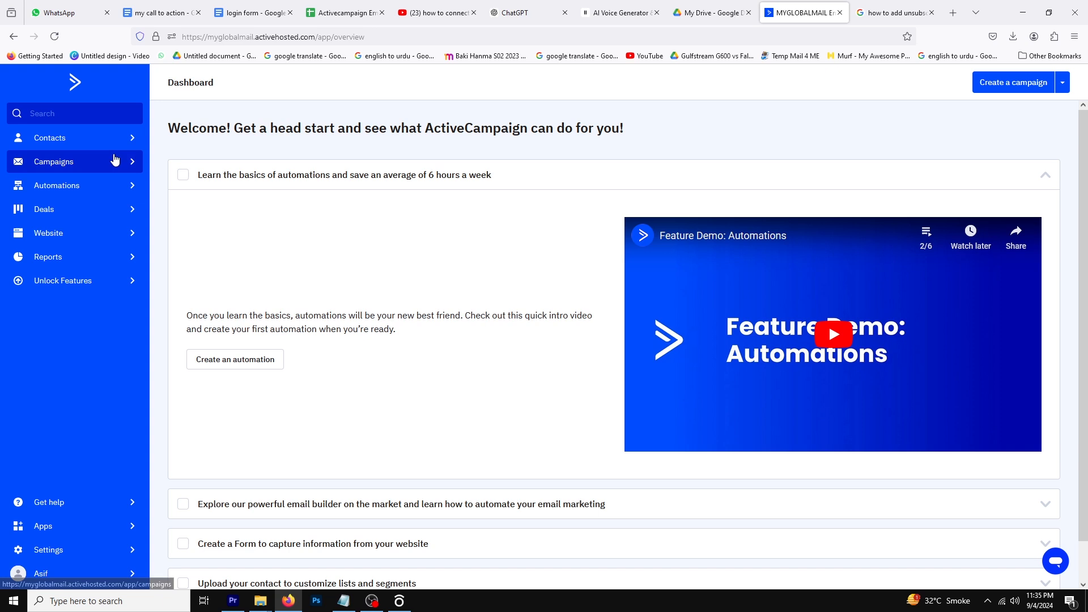
- Go to the Campaigns section and reach the new standard campaign's setup page
click(53, 162)
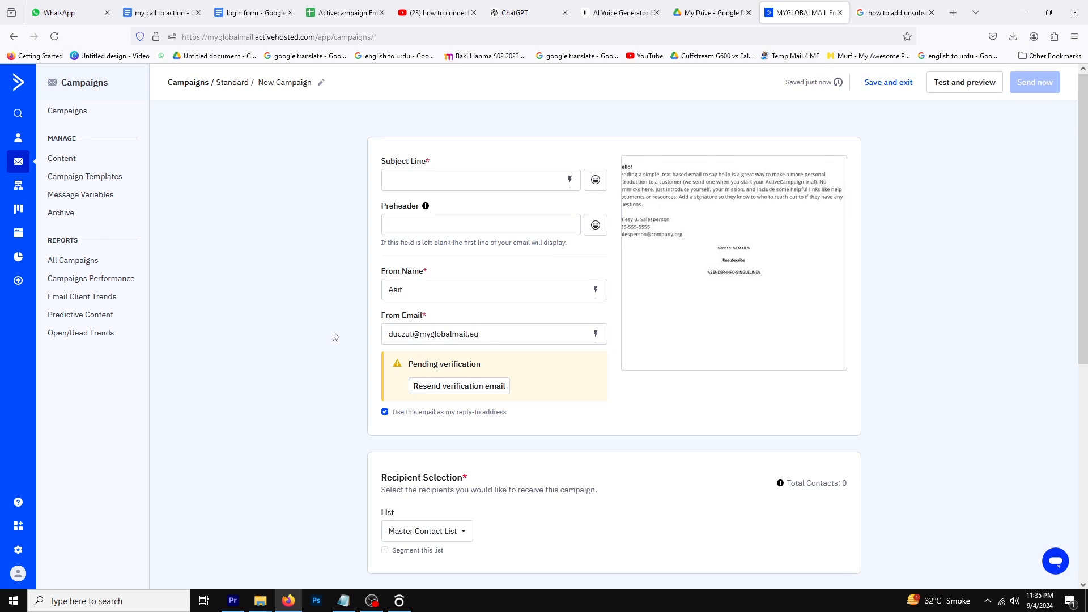
mouse_move(748, 265)
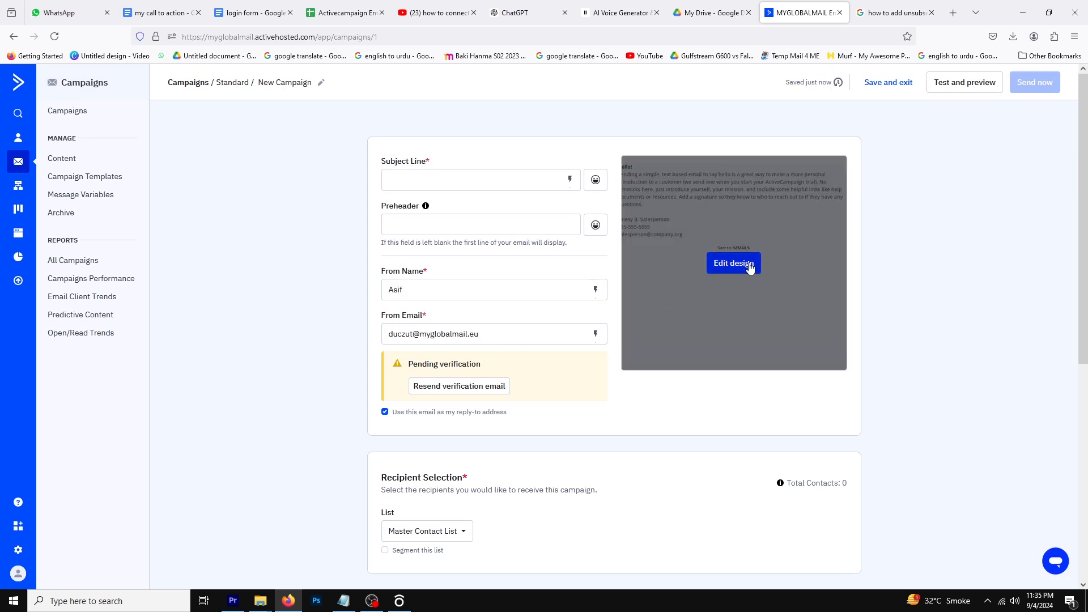
- Enter the email design editor and select the footer Unsubscribe link to view its settings
click(733, 262)
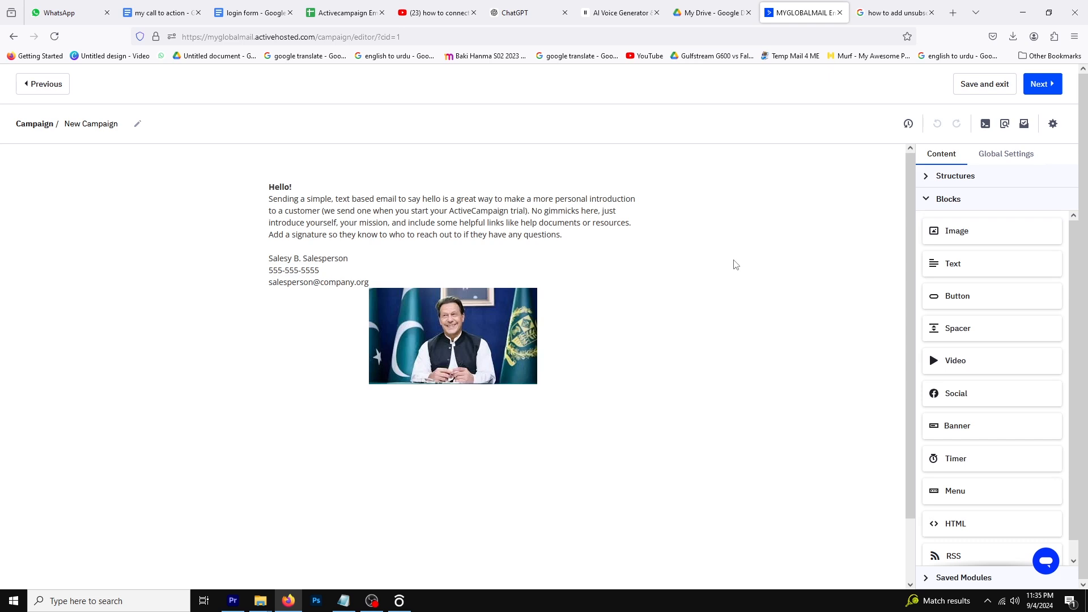
scroll(down, 3)
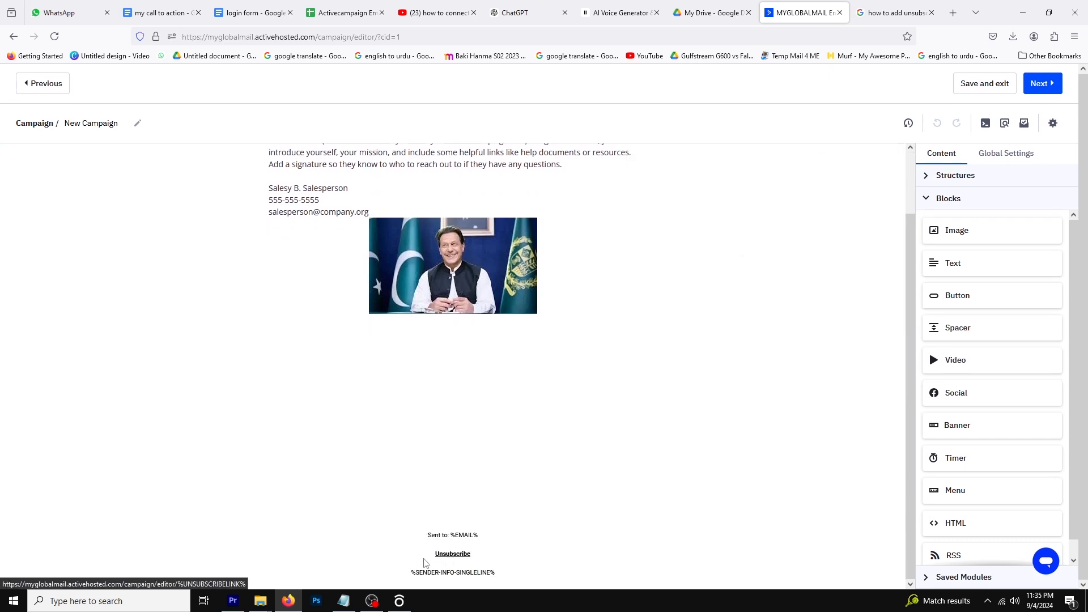
click(452, 553)
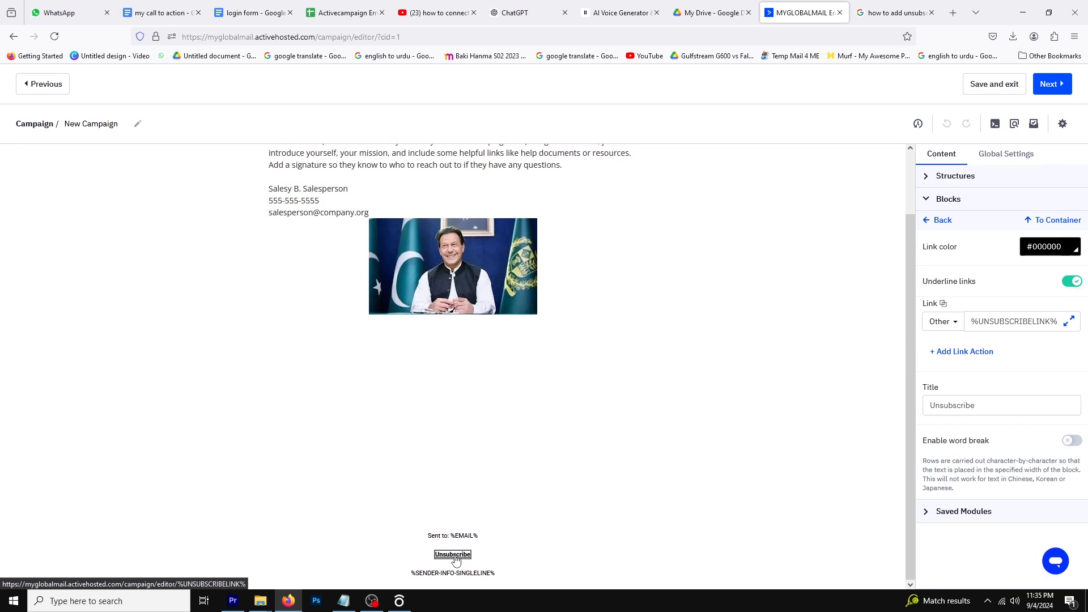
click(1014, 321)
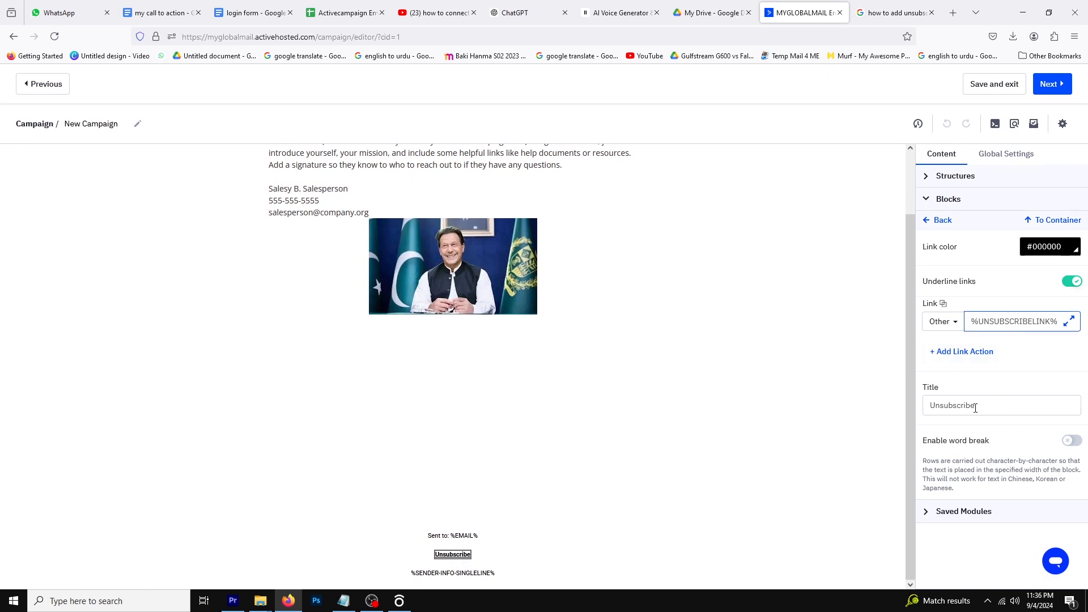
click(976, 405)
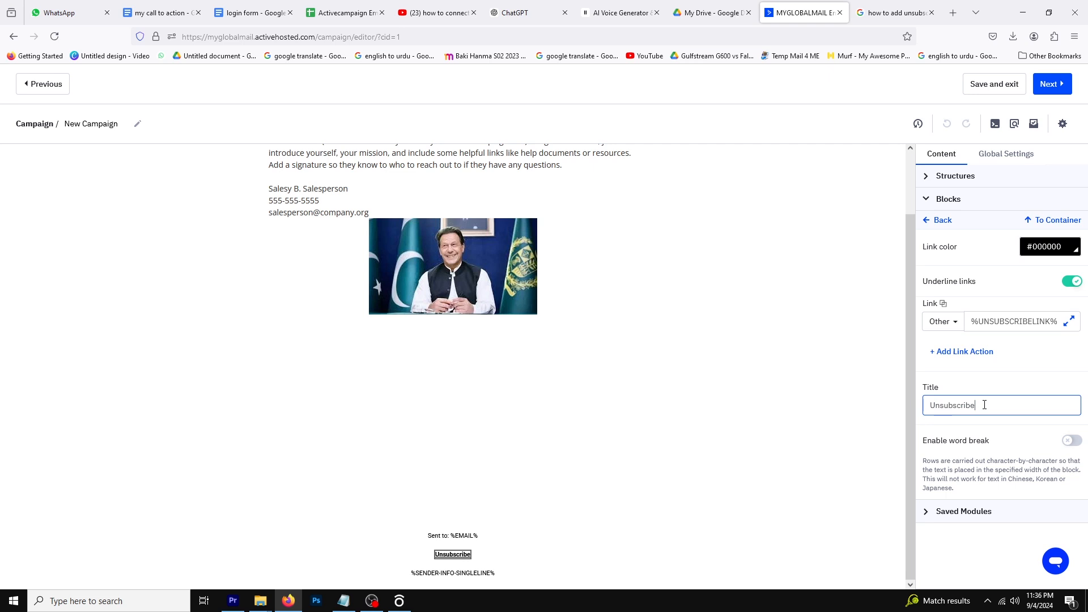